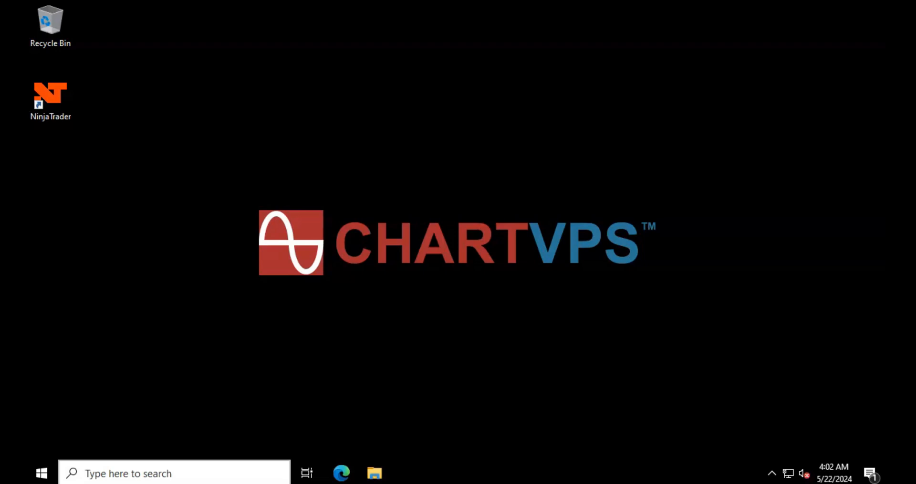
Step: Browse in File Explorer to C:\Users\Administrator\Documents\NinjaTrader 8
{"action": "left_click", "coordinate": [343, 472]}
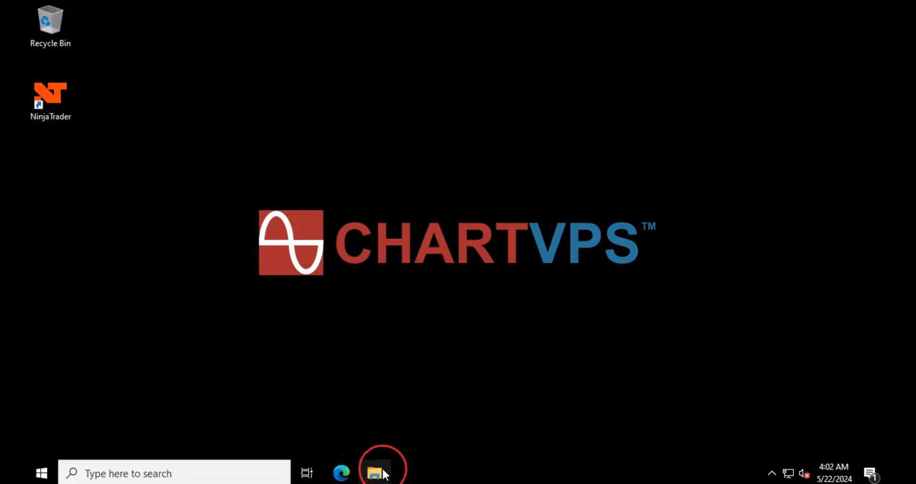
{"action": "left_click", "coordinate": [374, 475]}
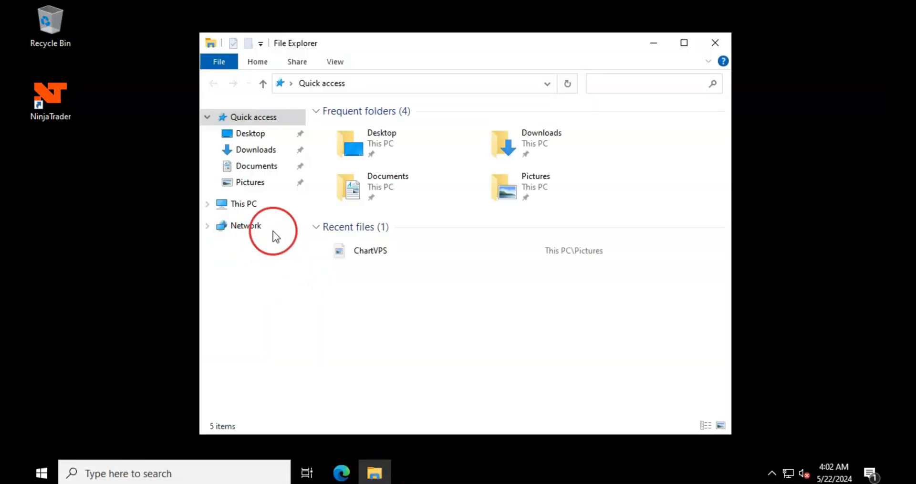
{"action": "left_click", "coordinate": [243, 203]}
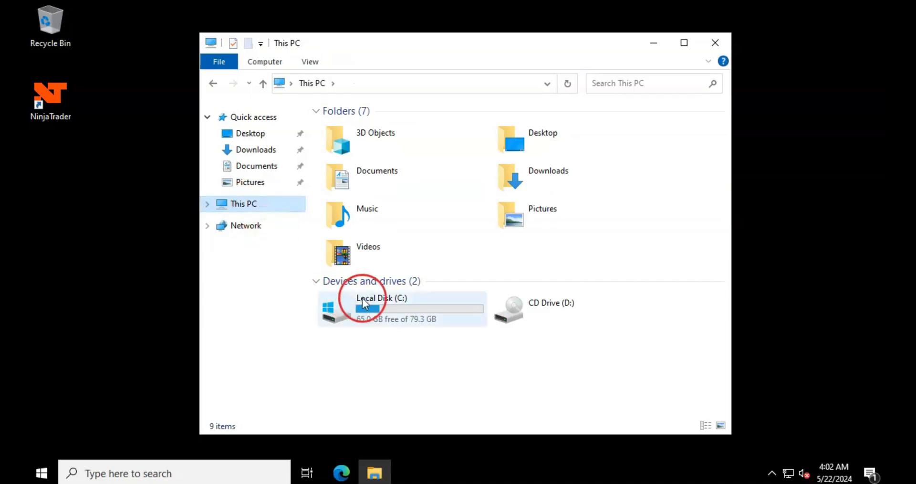
{"action": "double_click", "coordinate": [370, 306]}
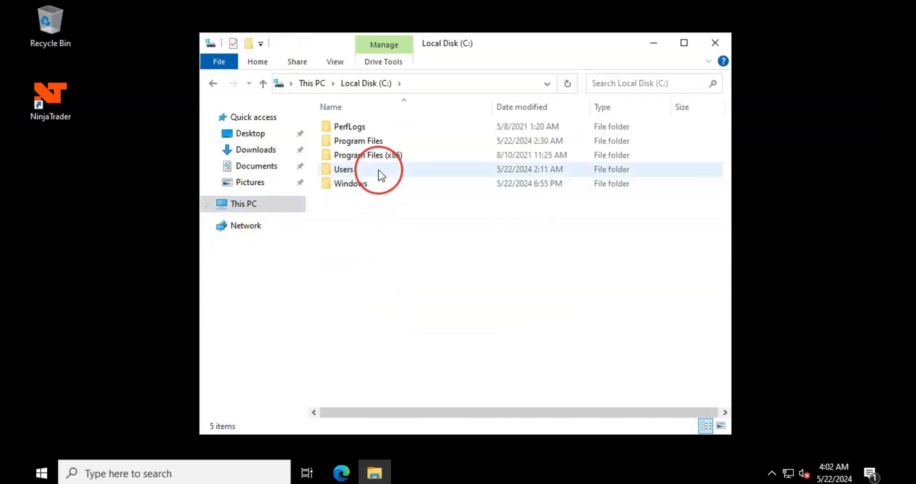
{"action": "double_click", "coordinate": [342, 169]}
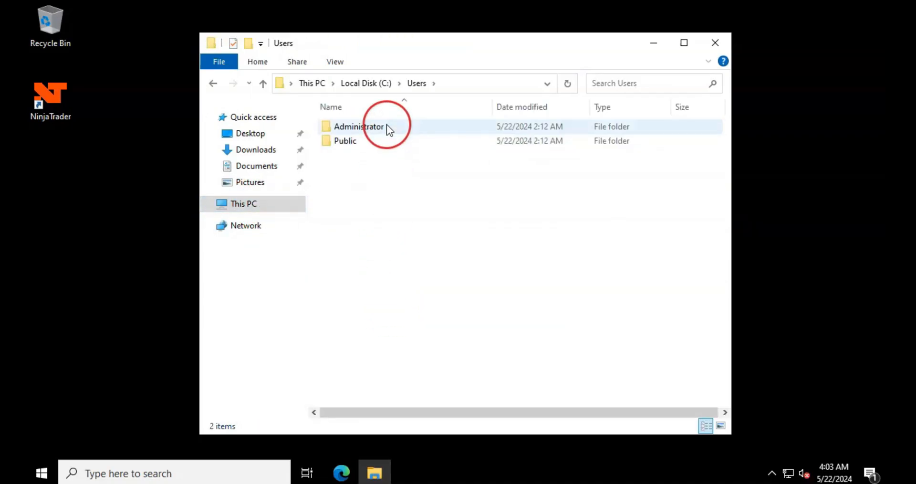
{"action": "double_click", "coordinate": [358, 126]}
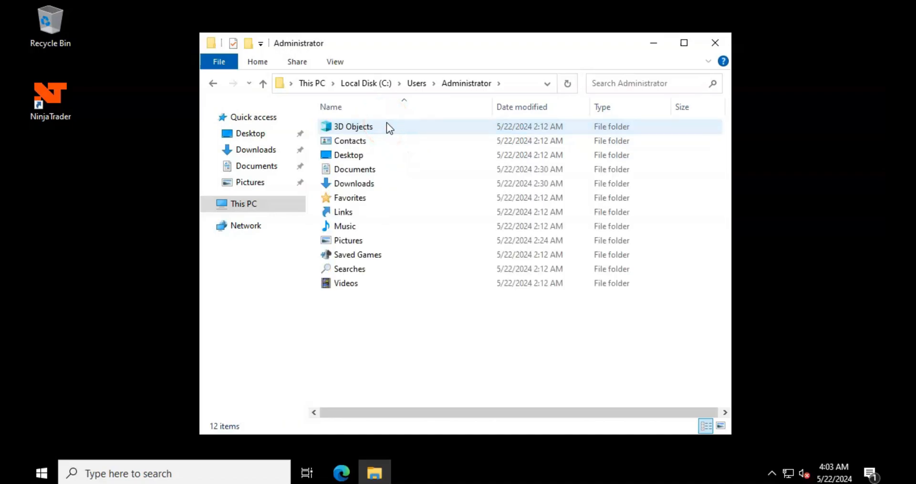
{"action": "double_click", "coordinate": [354, 169]}
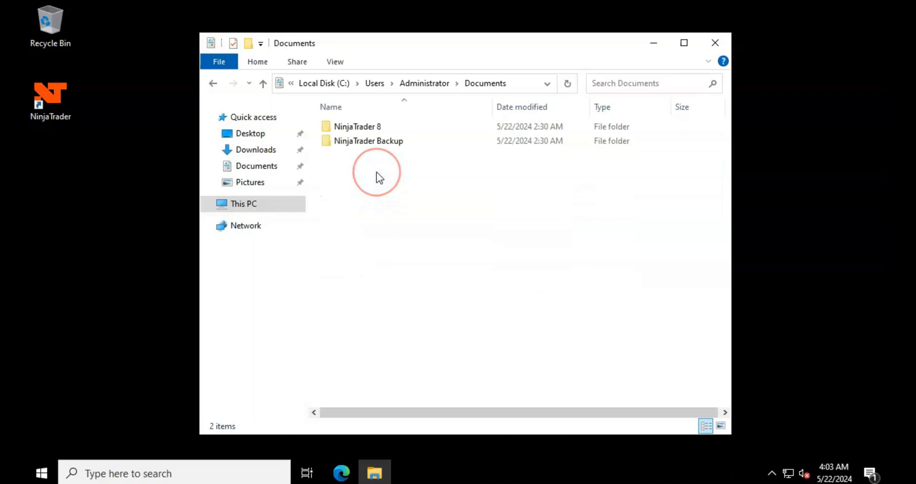
{"action": "double_click", "coordinate": [359, 126]}
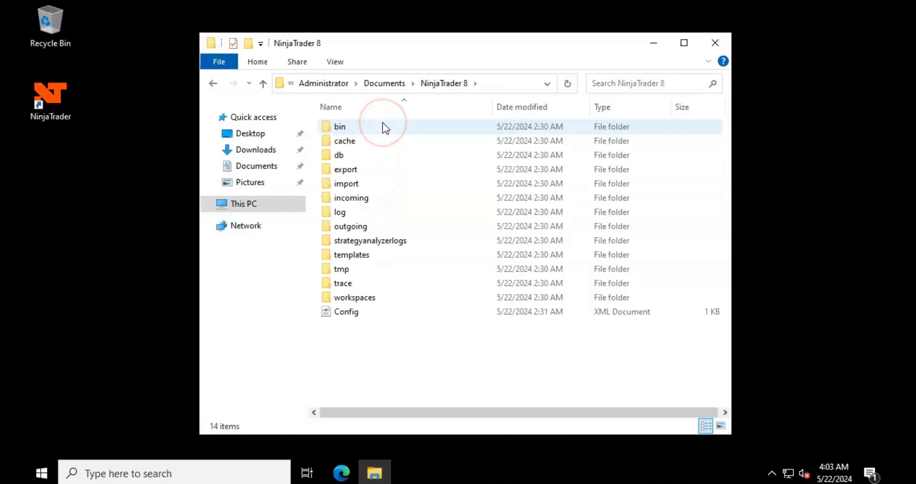
Step: Confirm the NinjaTrader 8 db folder is empty, then close File Explorer
{"action": "double_click", "coordinate": [338, 155]}
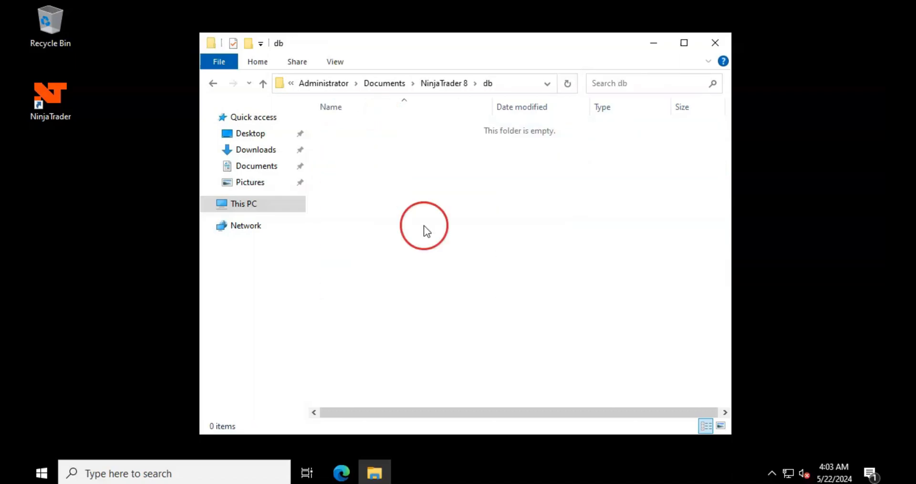
{"action": "mouse_move", "coordinate": [490, 285]}
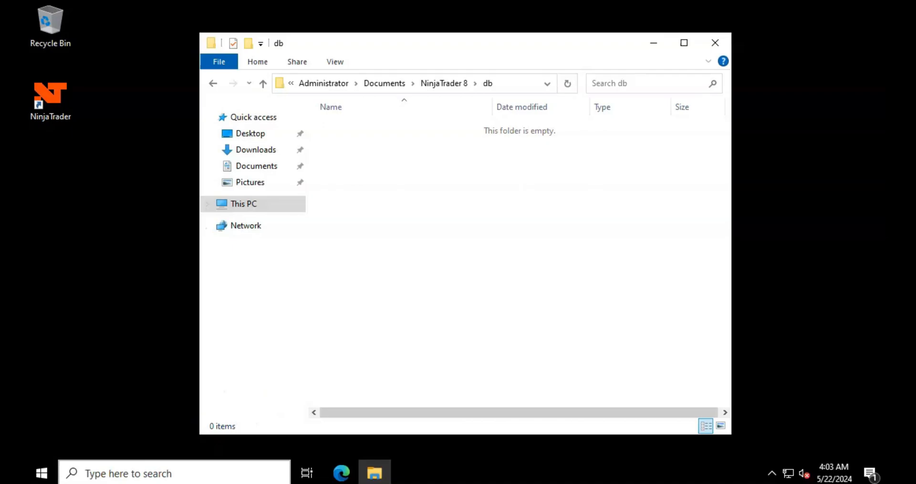
{"action": "left_click", "coordinate": [715, 42]}
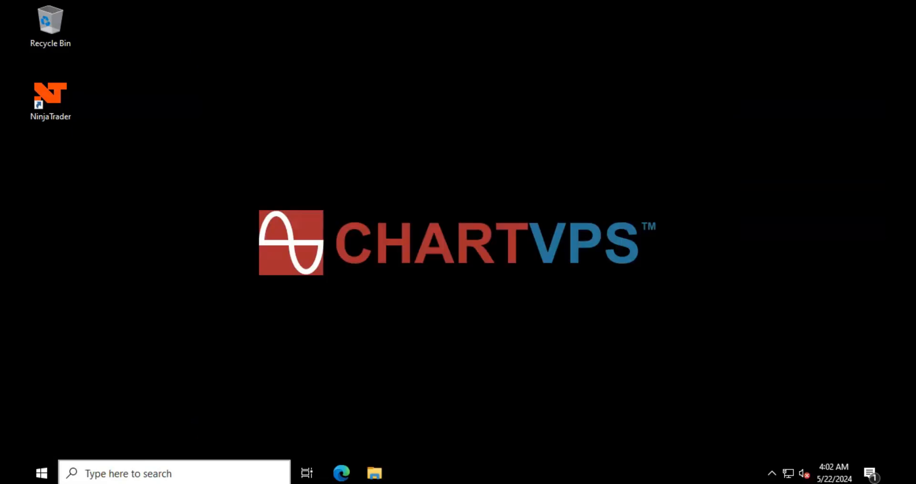